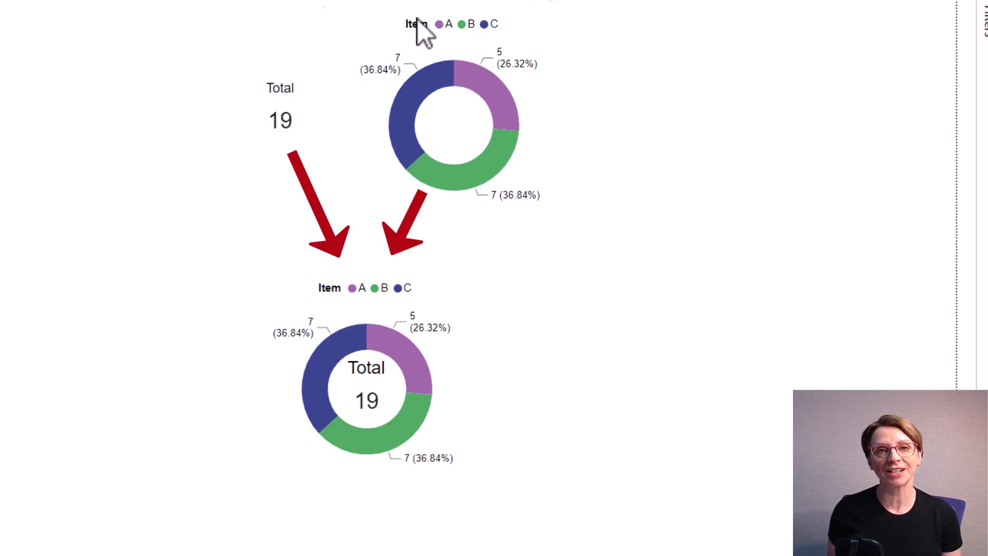
# - Switch from the illustration to the report page with the Total card (19) and donut chart
pyautogui.click(456, 125)
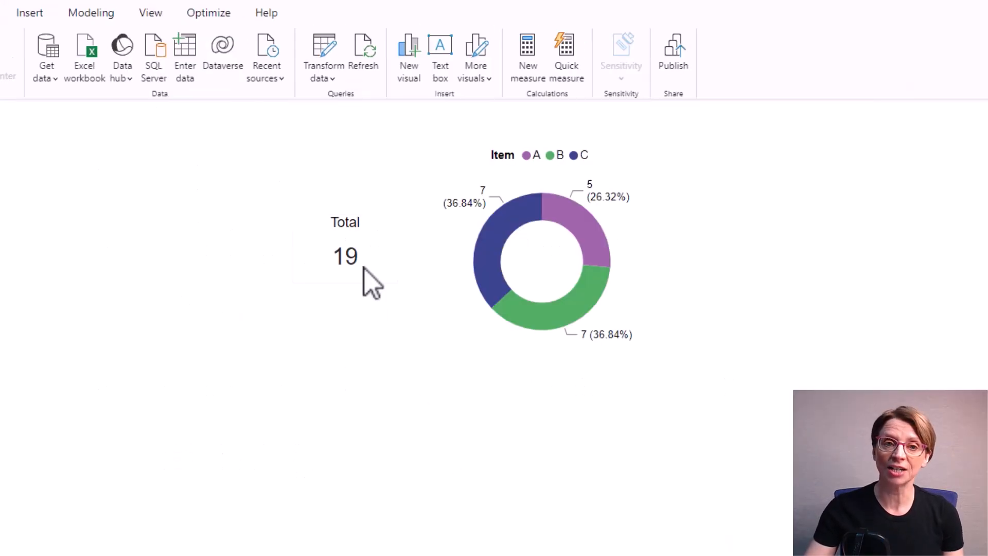
# - Select the donut chart and reveal its General > Effects formatting settings
pyautogui.click(345, 256)
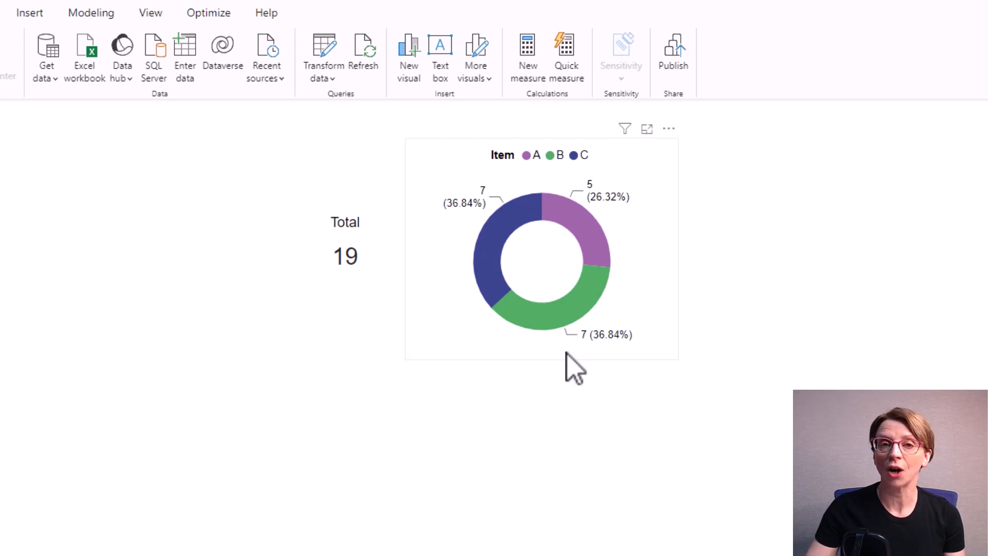
pyautogui.click(543, 252)
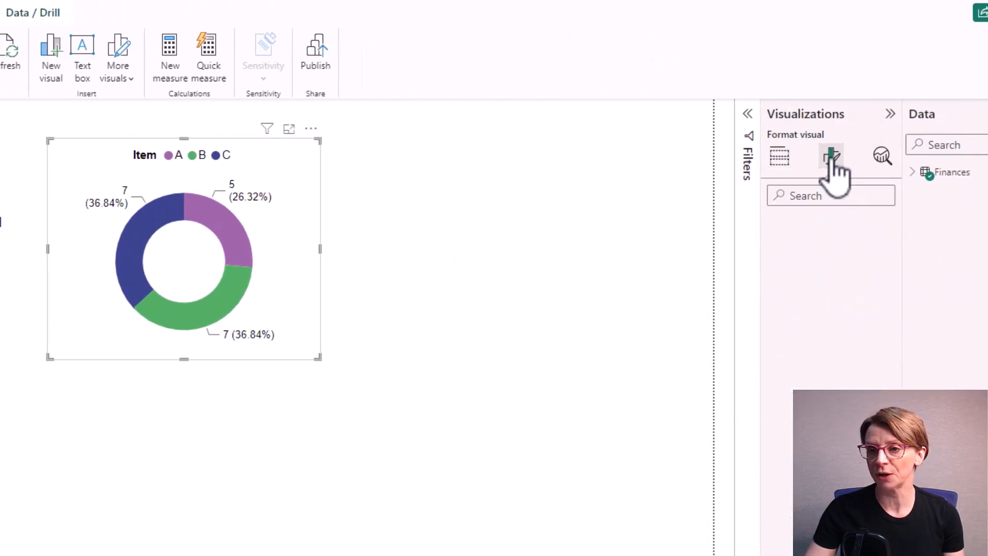
pyautogui.click(832, 156)
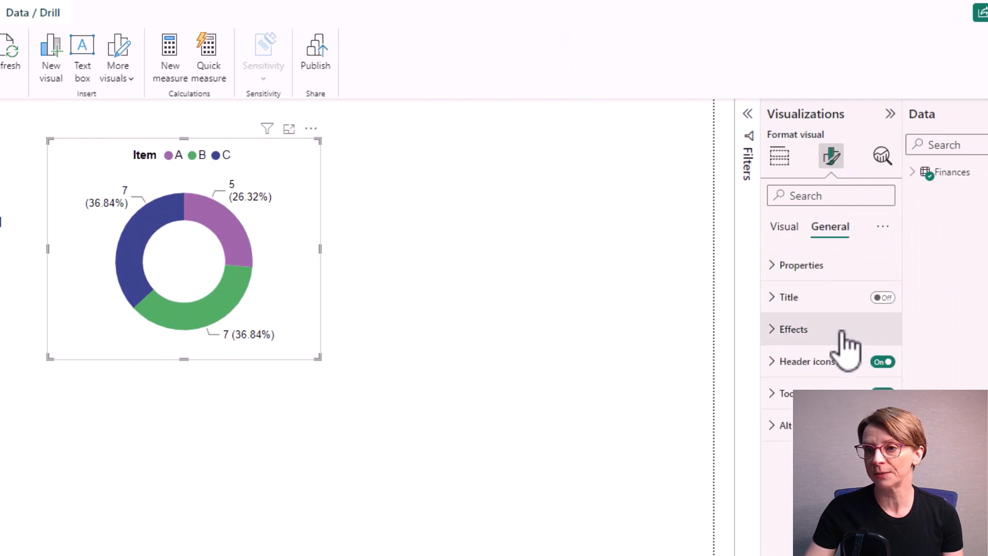
pyautogui.click(792, 329)
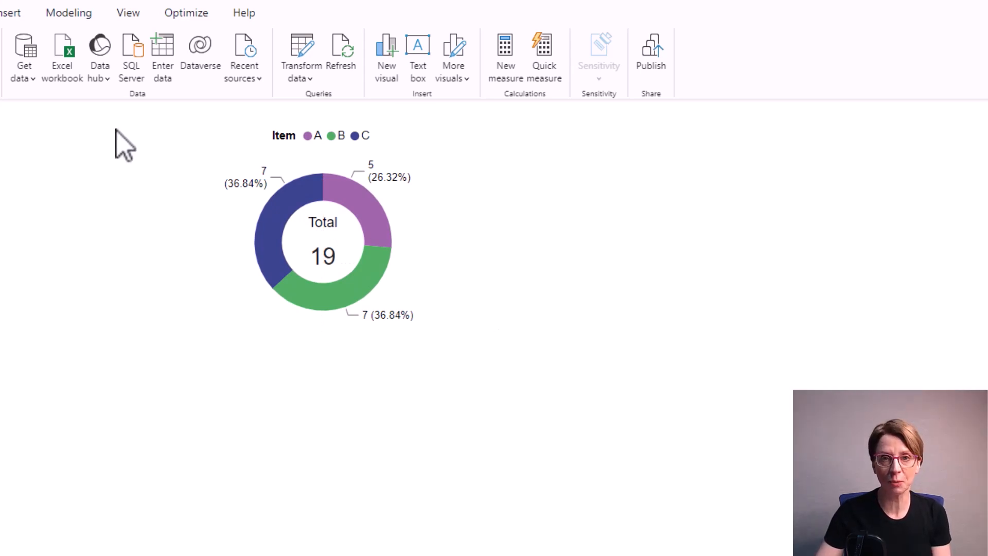
pyautogui.moveTo(165, 170)
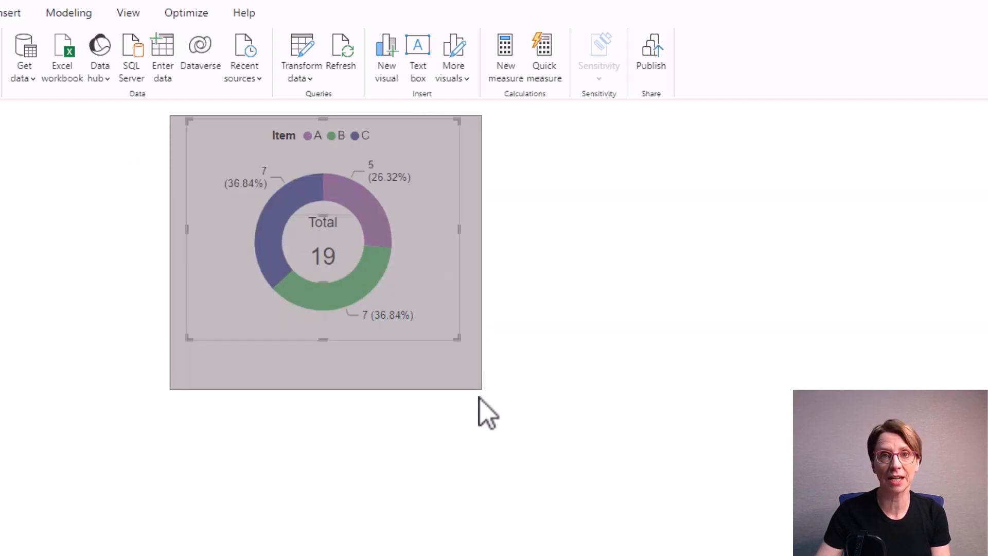
# - Group the donut chart and Total card via the Format ribbon's Group command
pyautogui.click(323, 252)
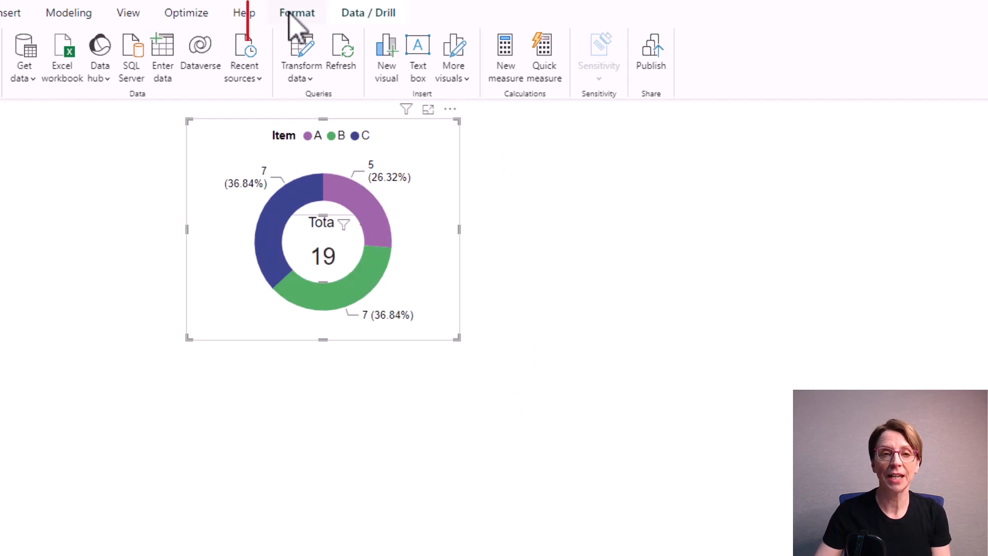
pyautogui.click(297, 13)
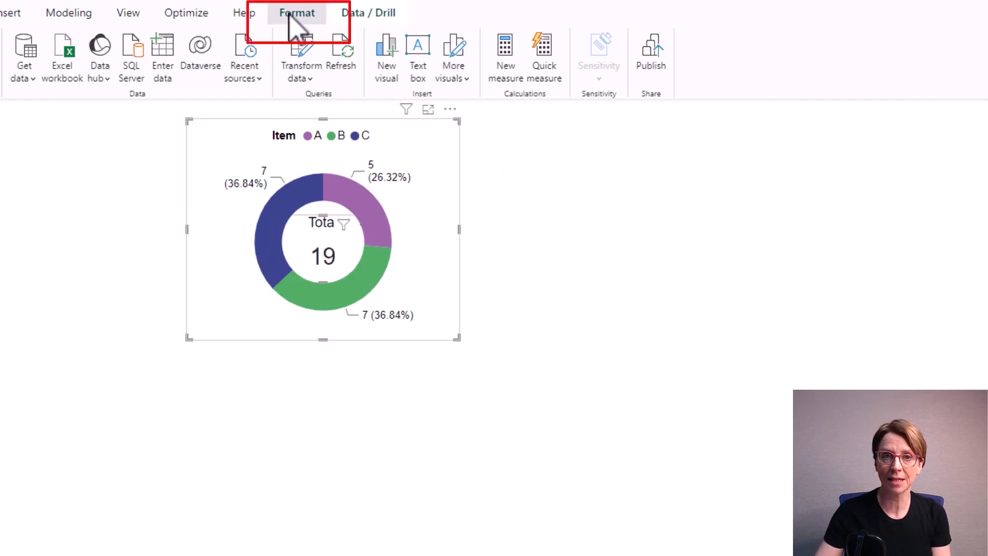
pyautogui.click(296, 12)
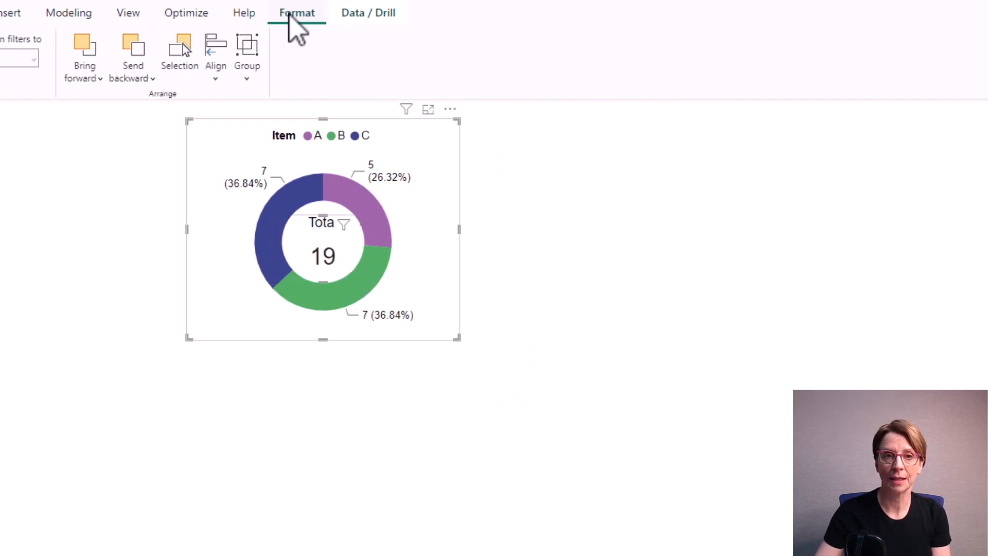
pyautogui.click(247, 56)
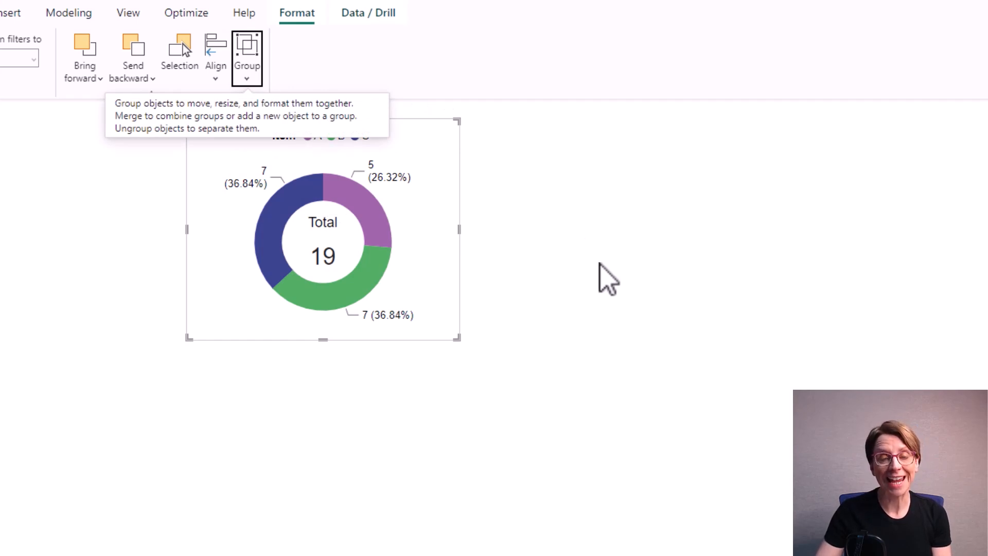
pyautogui.moveTo(528, 374)
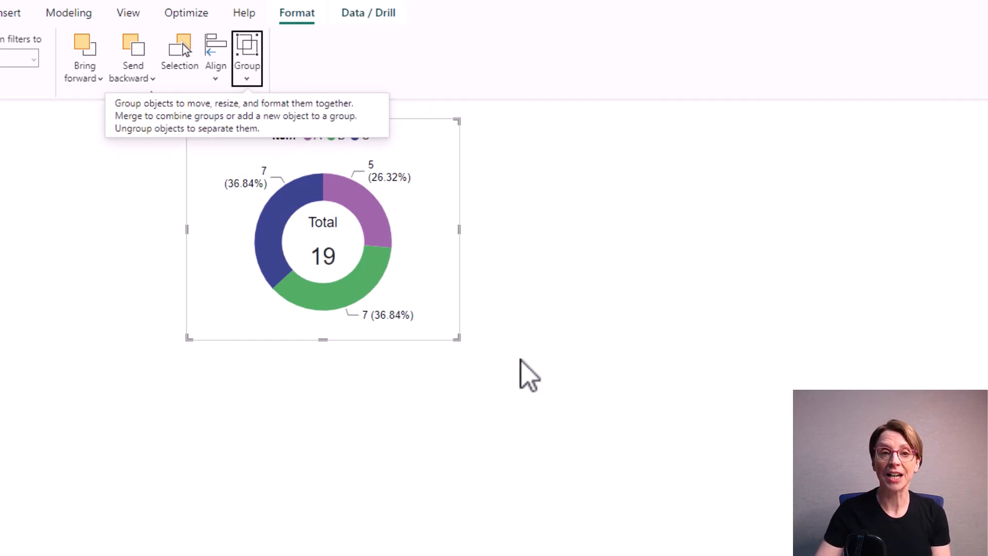
pyautogui.moveTo(511, 368)
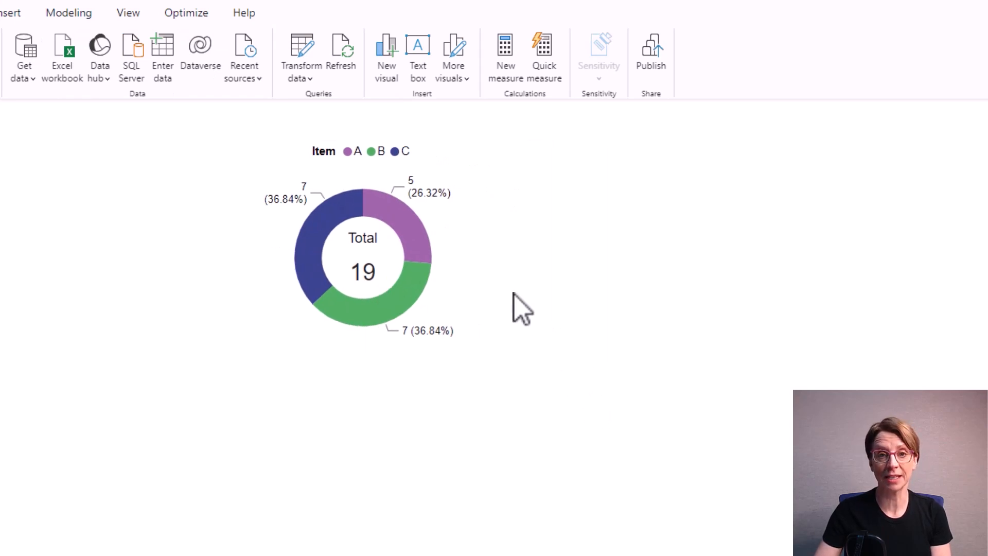
# - Select the grouped donut and Total card so it can be resized as one visual
pyautogui.click(362, 252)
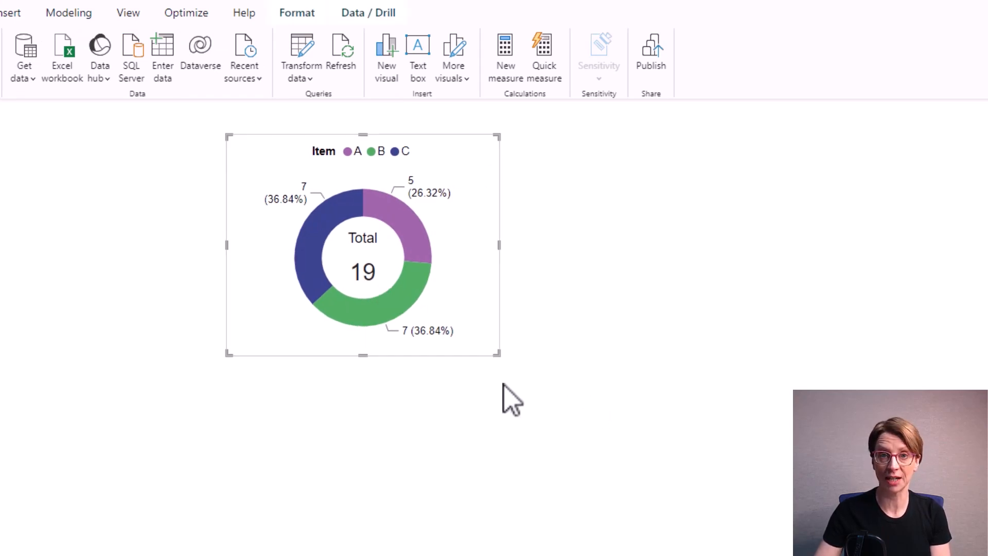
pyautogui.moveTo(457, 318)
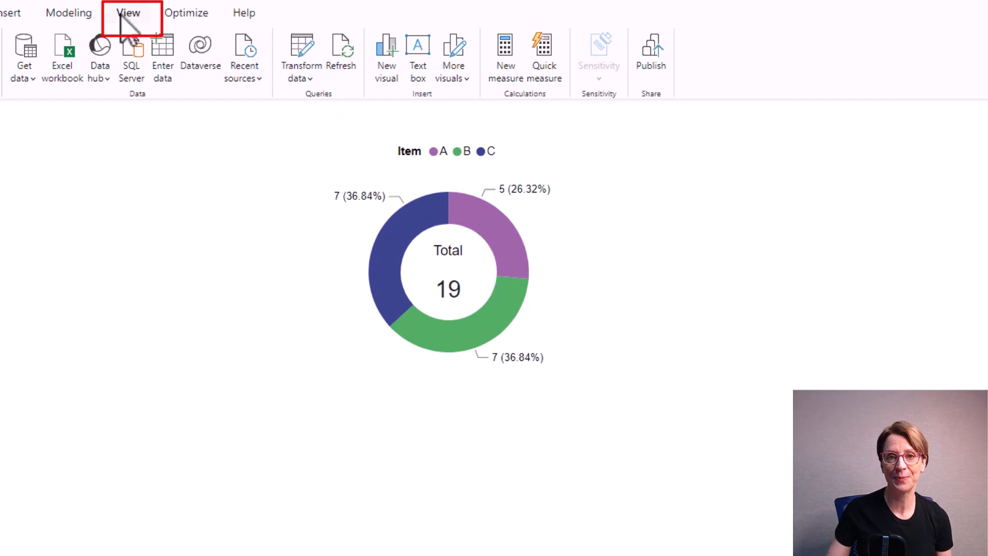
# - Show the Selection pane from the View ribbon and expand Group 1 to list its visuals
pyautogui.click(128, 12)
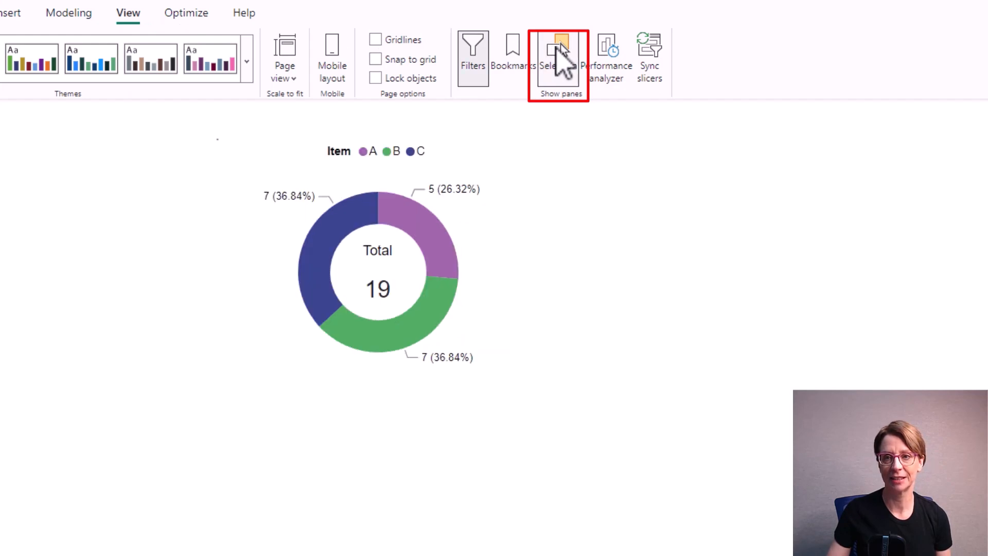
pyautogui.click(560, 57)
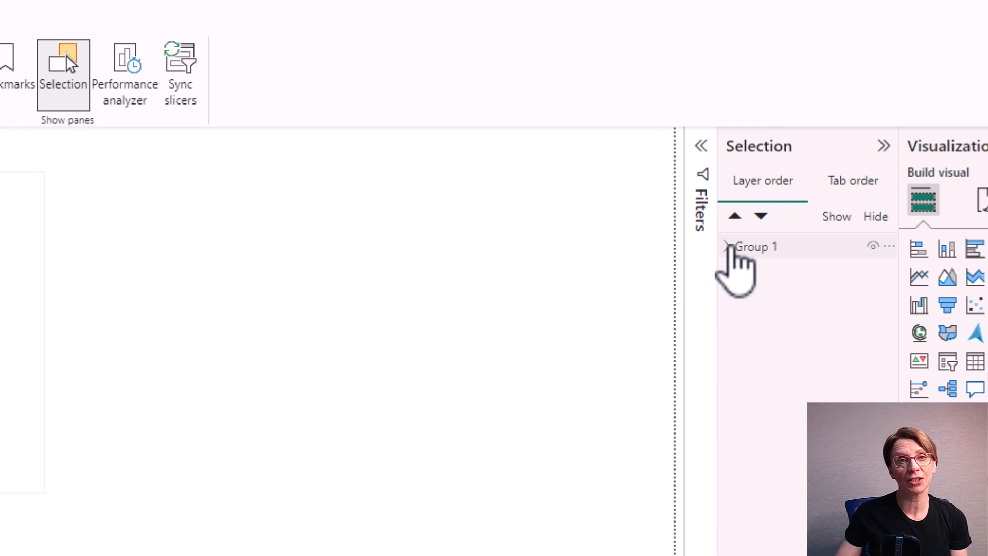
pyautogui.click(730, 246)
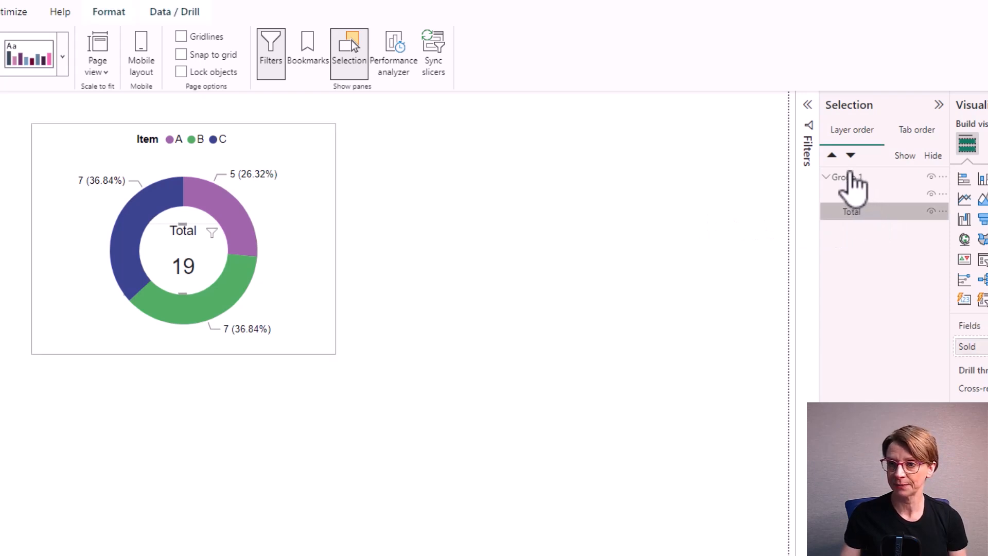
# - Move Total above Donut in Group 1's layer order
pyautogui.click(851, 194)
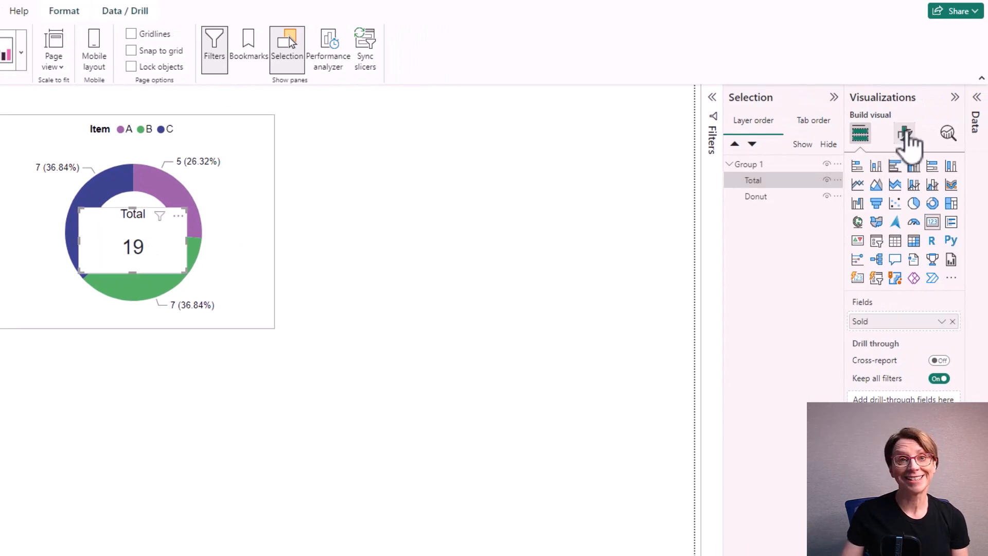
# - Switch the Total card's background off under General > Effects
pyautogui.click(905, 133)
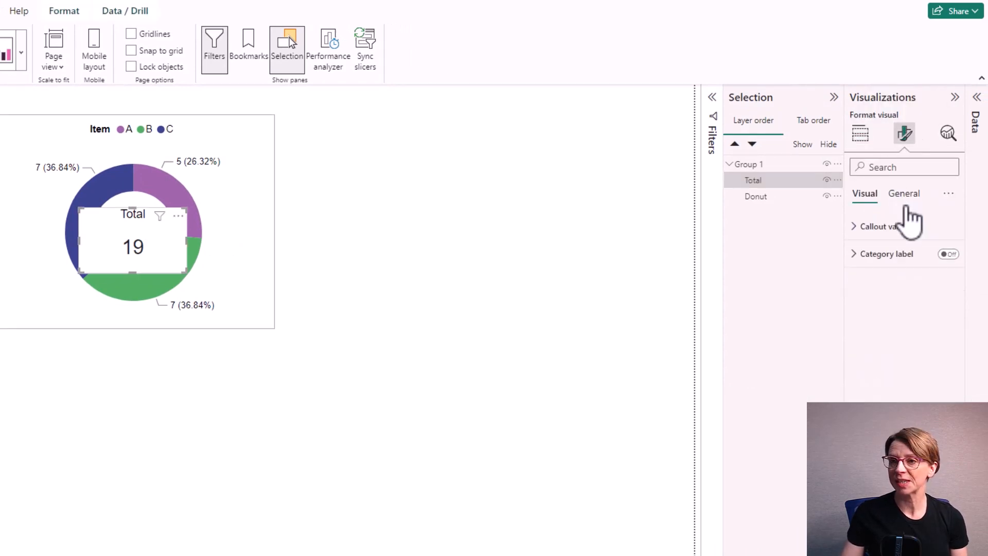
pyautogui.click(903, 194)
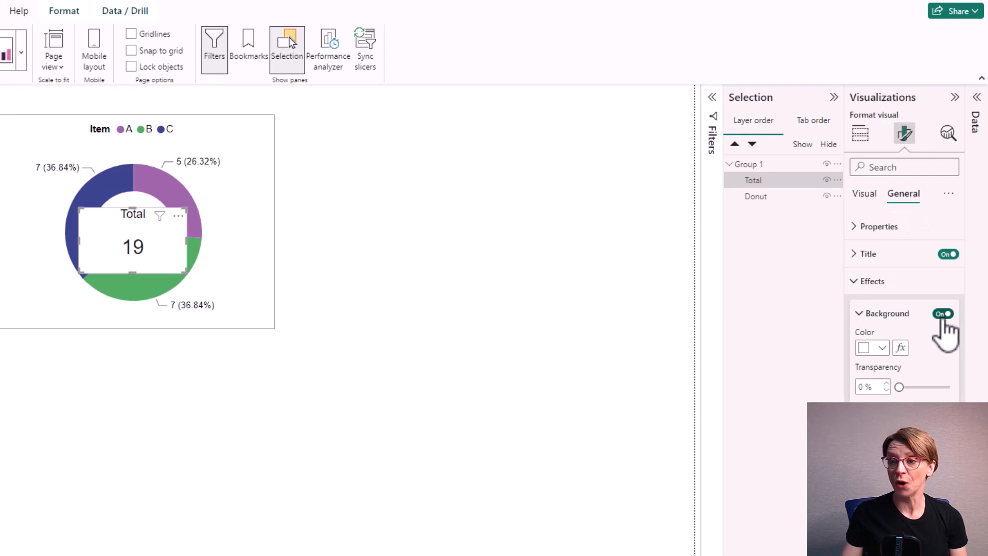
pyautogui.click(943, 313)
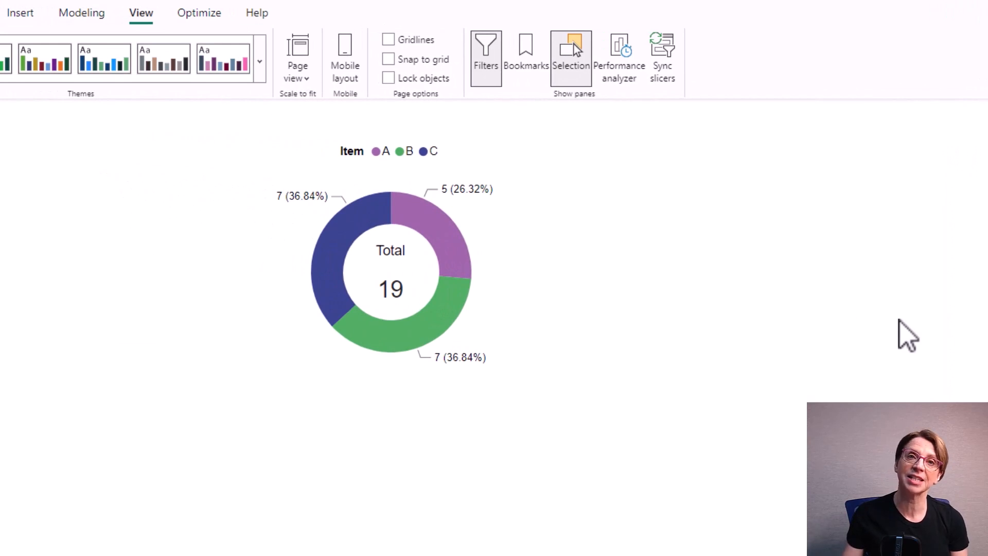
pyautogui.moveTo(873, 264)
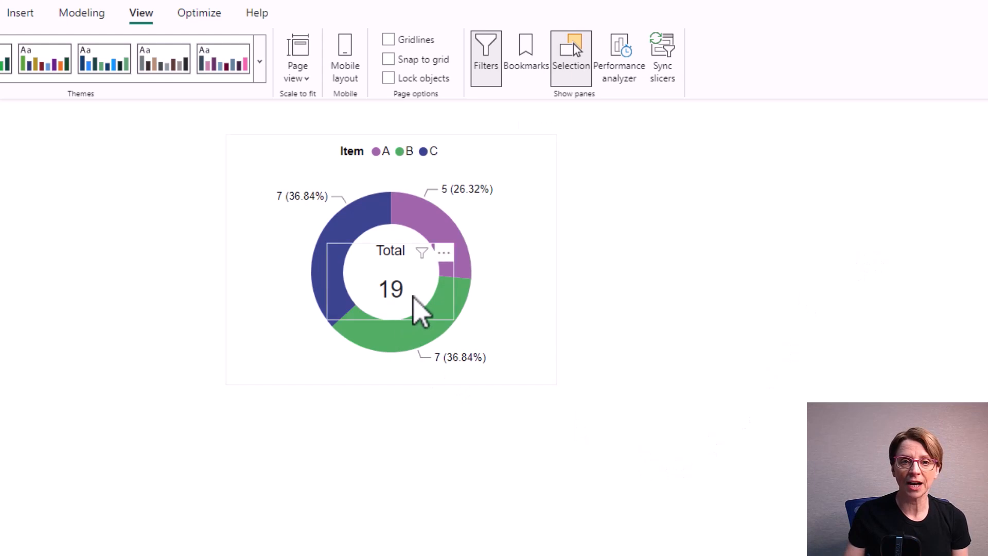
pyautogui.moveTo(447, 328)
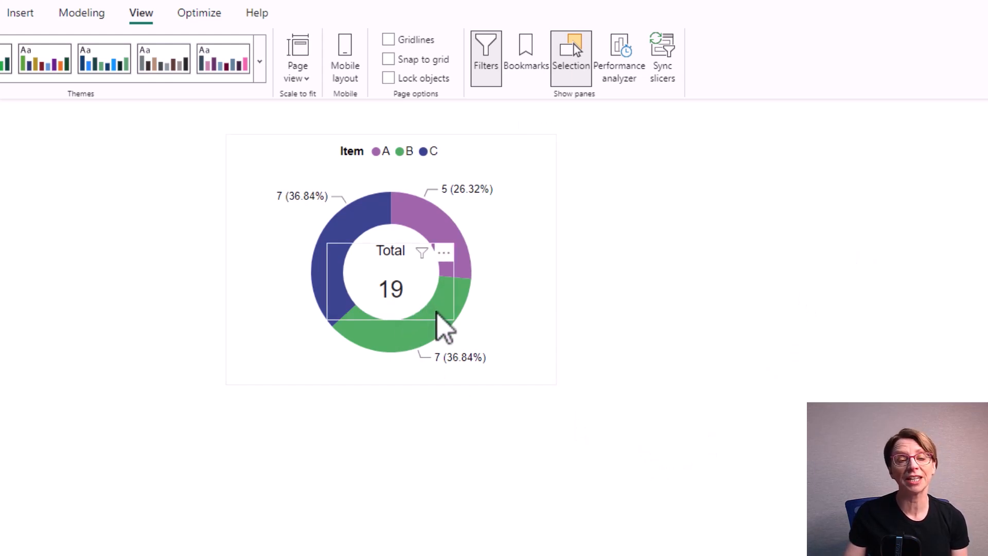
pyautogui.click(391, 284)
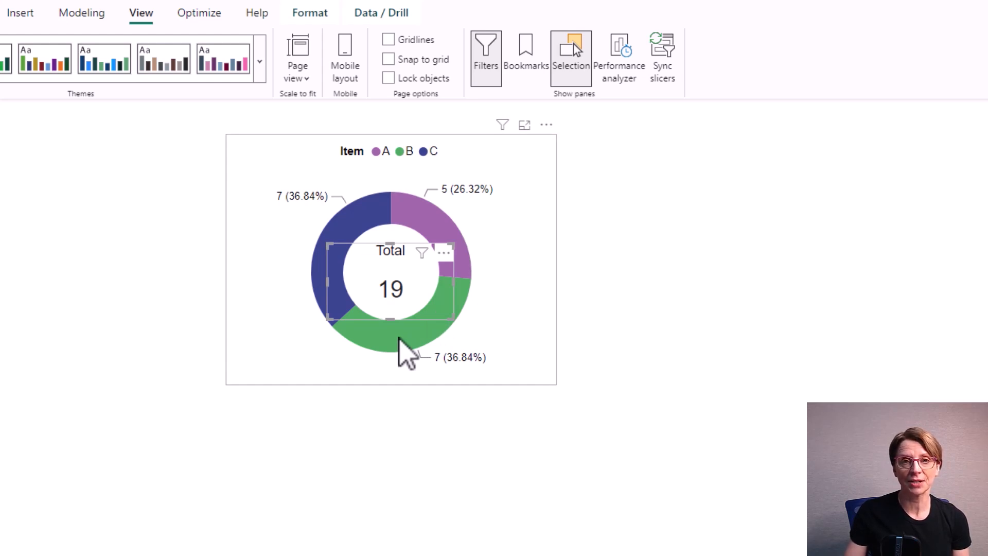
pyautogui.click(408, 150)
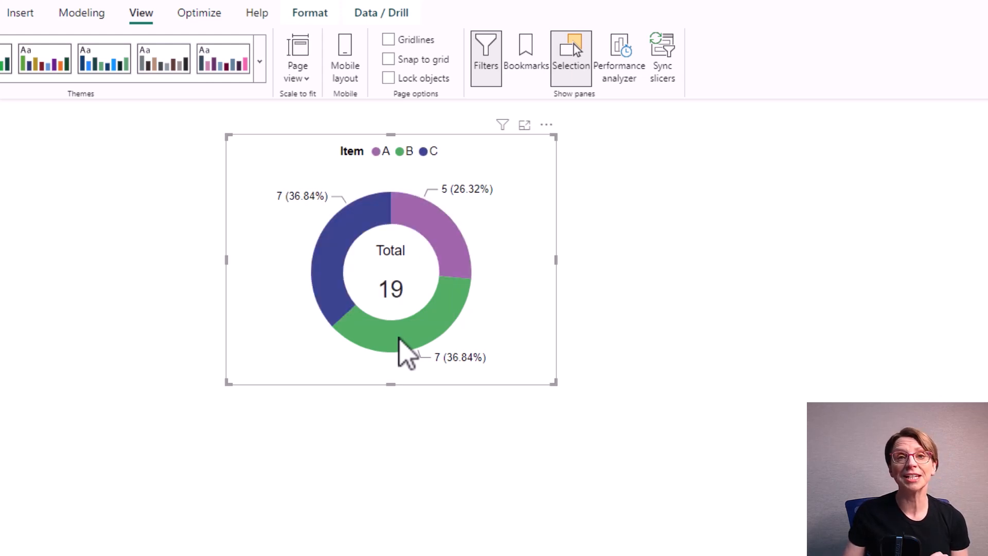
pyautogui.moveTo(431, 300)
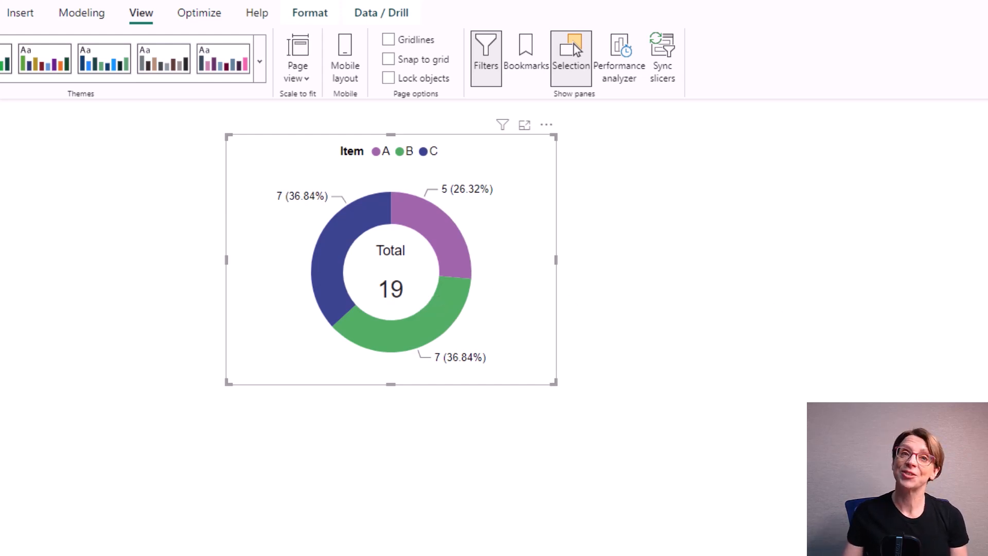
# - Show the Selection pane and drag Donut above Total in the layer order
pyautogui.click(571, 56)
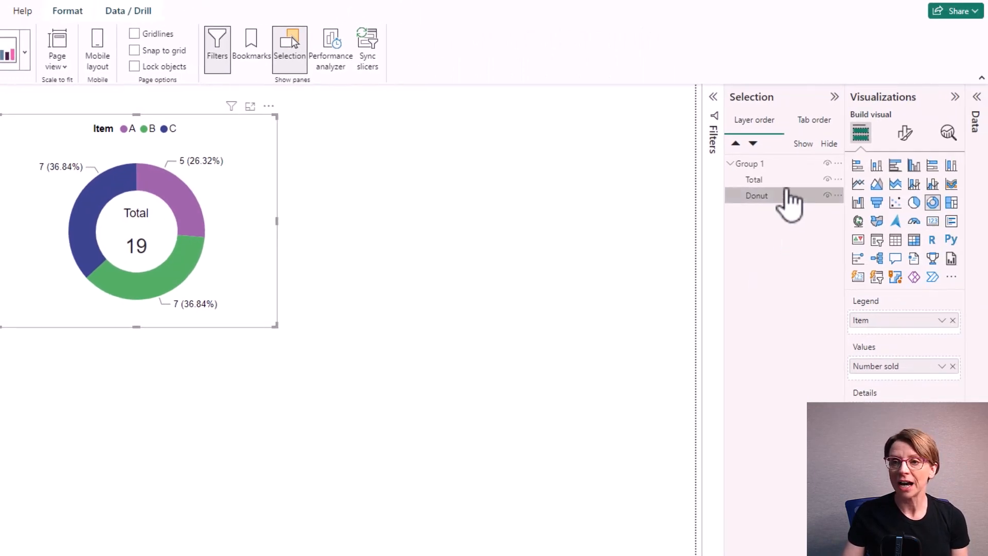
pyautogui.moveTo(757, 195); pyautogui.dragTo(757, 179)
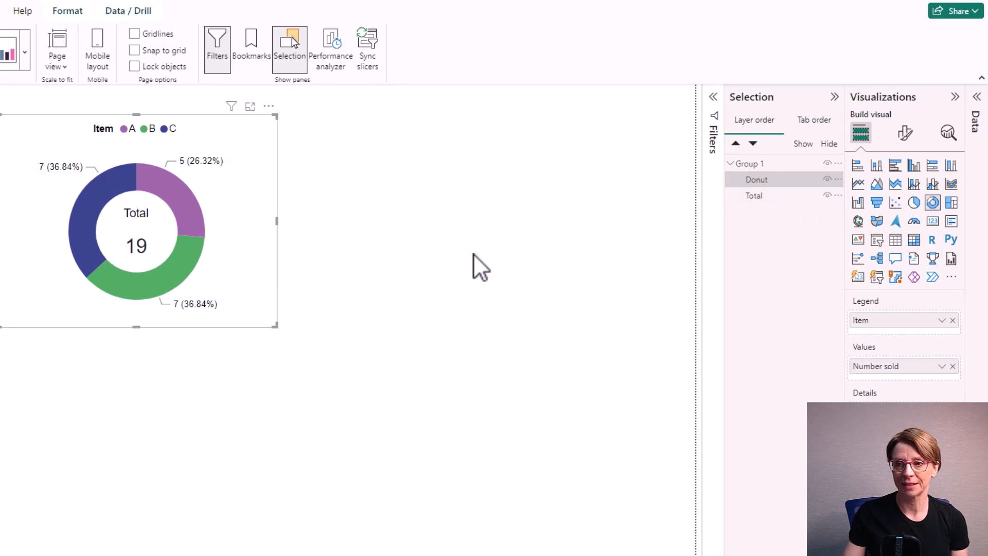
pyautogui.moveTo(179, 284)
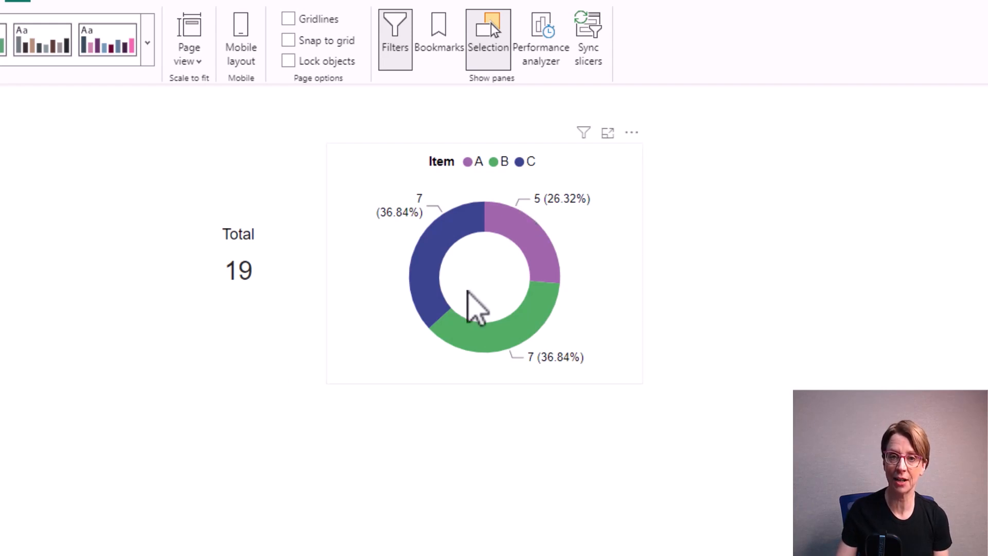
pyautogui.moveTo(120, 306)
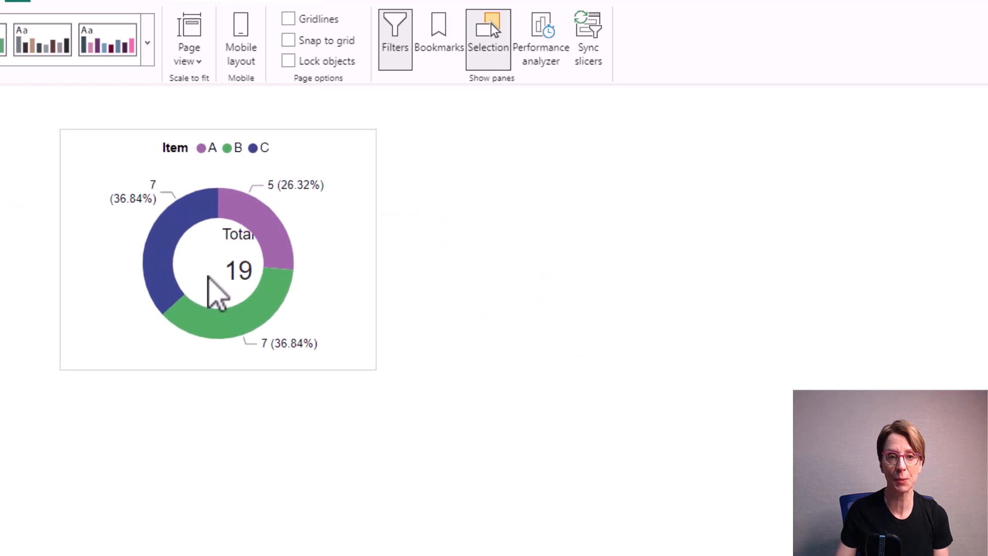
# - Position the donut chart over the Total card so 19 shows inside its hole
pyautogui.click(488, 29)
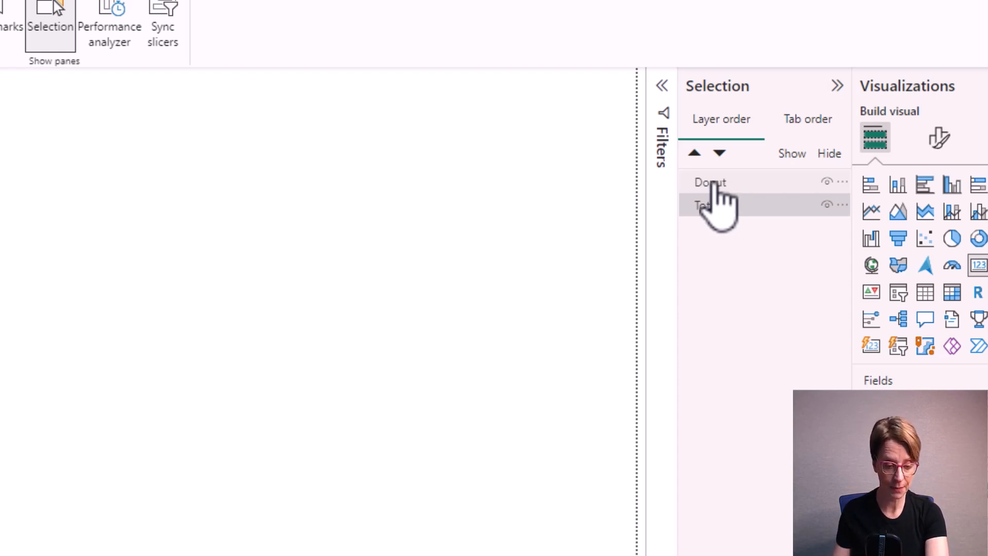
# - Select Donut with Total and group them from the Selection pane's context menu
pyautogui.click(711, 184)
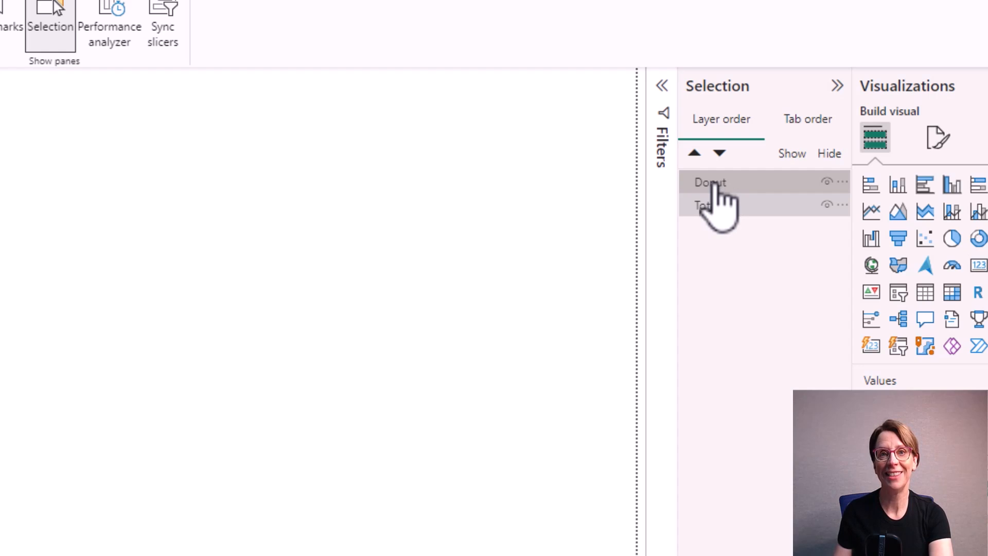
pyautogui.rightClick(709, 183)
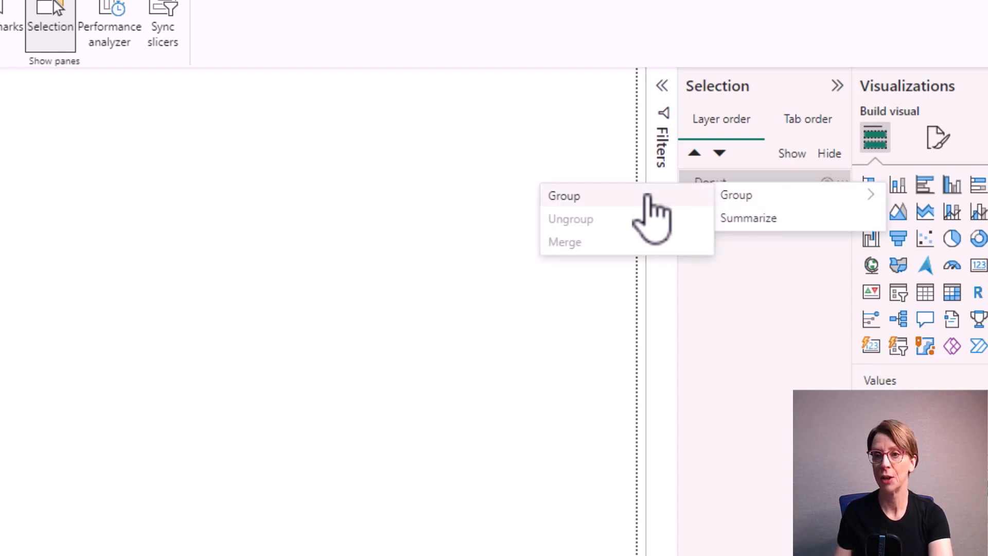
pyautogui.click(736, 195)
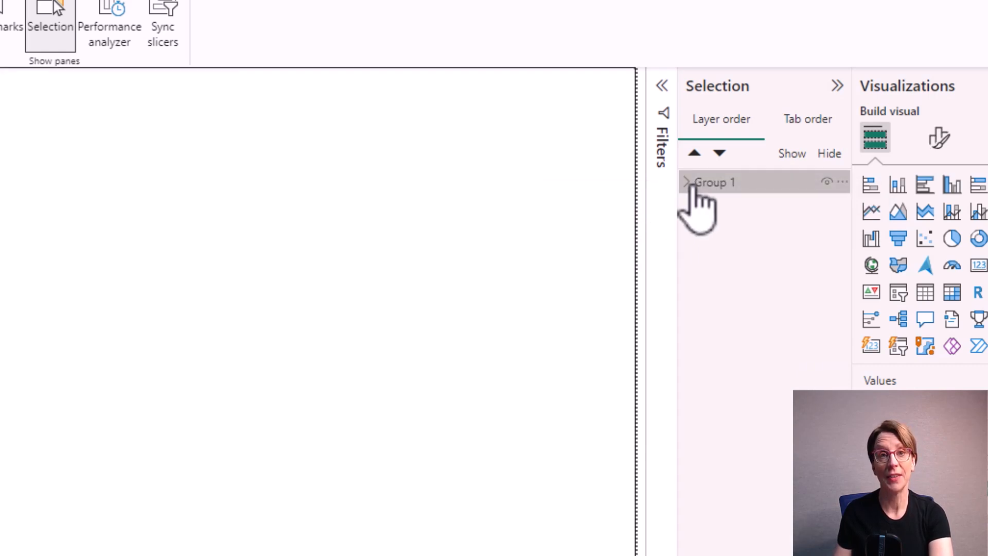
# - Expand the new Group 1, select it as a whole, then select the Total card inside it
pyautogui.click(687, 183)
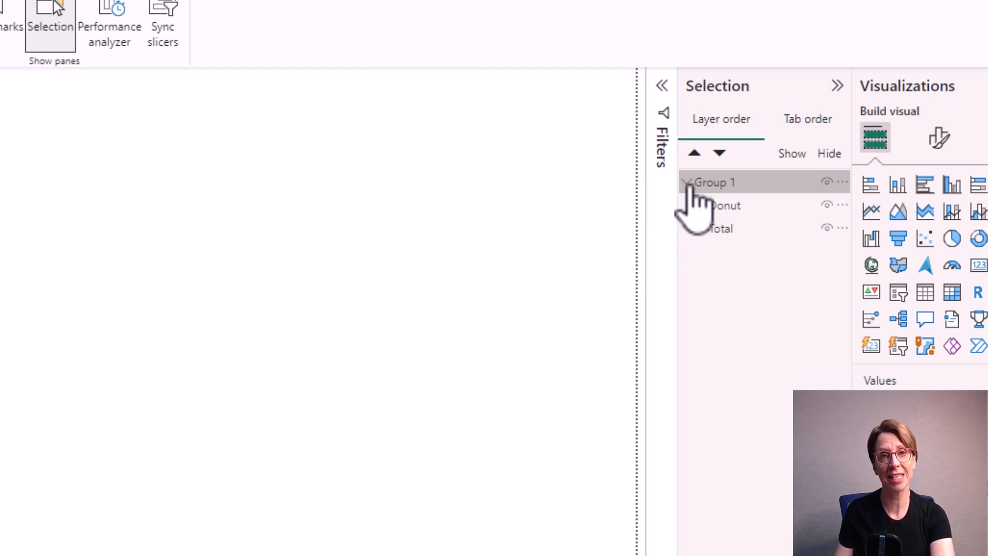
pyautogui.click(688, 182)
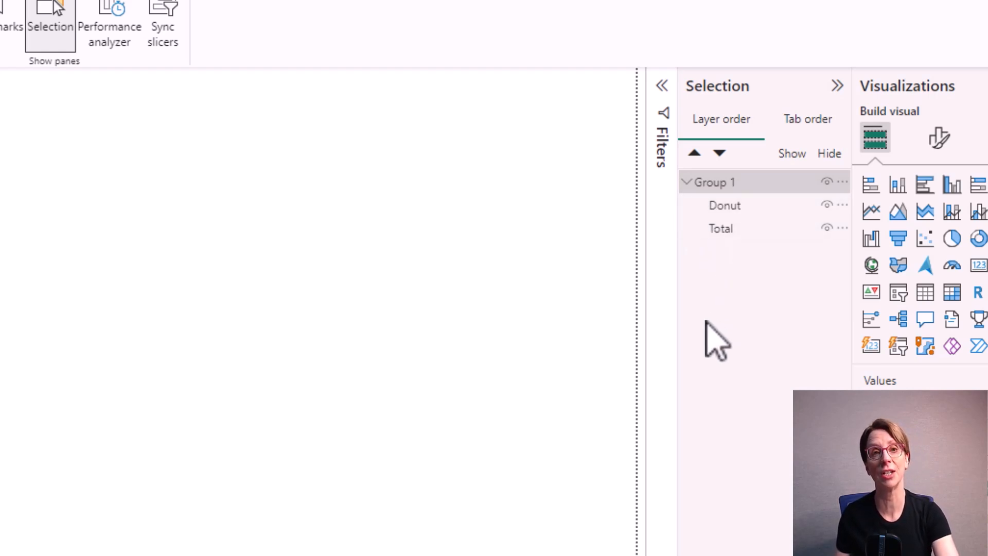
pyautogui.click(720, 229)
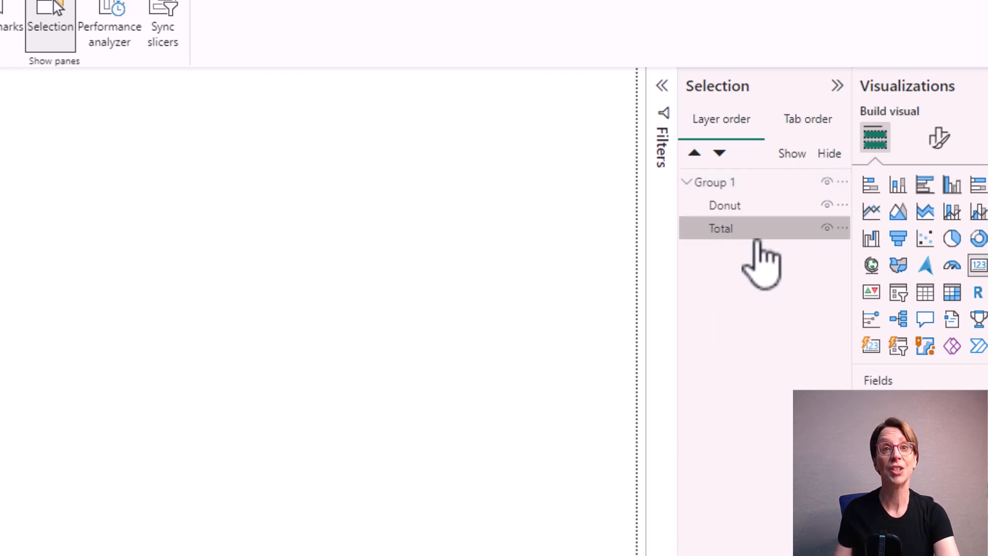
pyautogui.moveTo(751, 246)
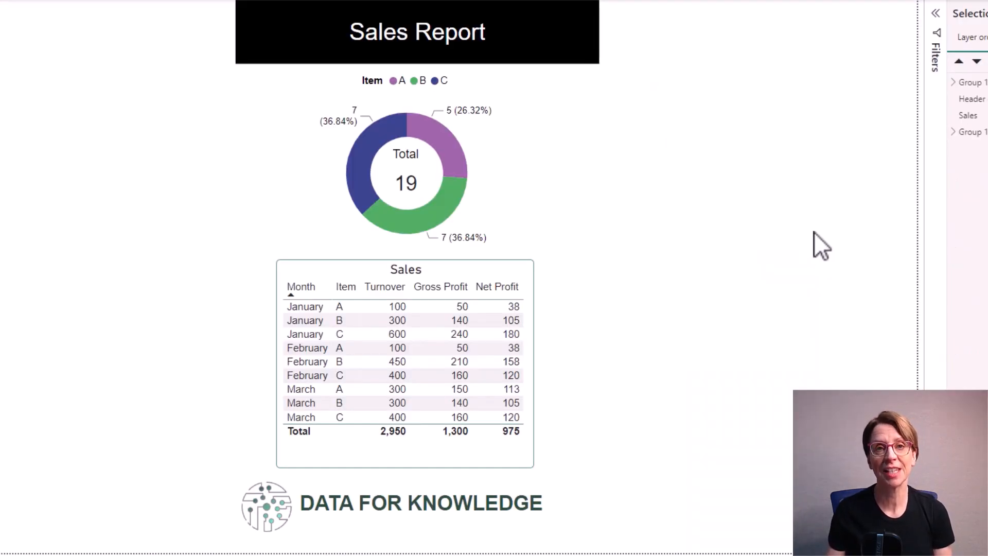
pyautogui.moveTo(488, 229)
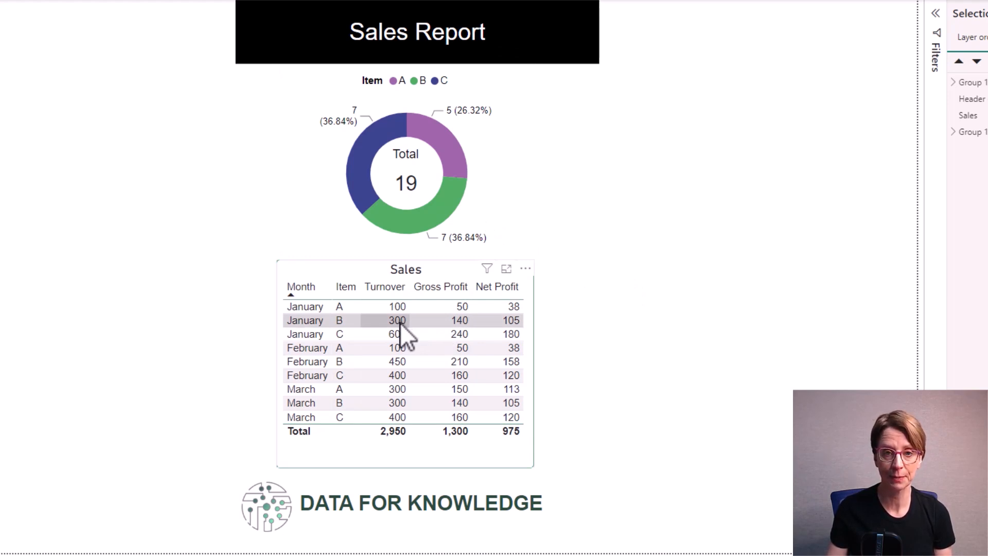
pyautogui.click(305, 320)
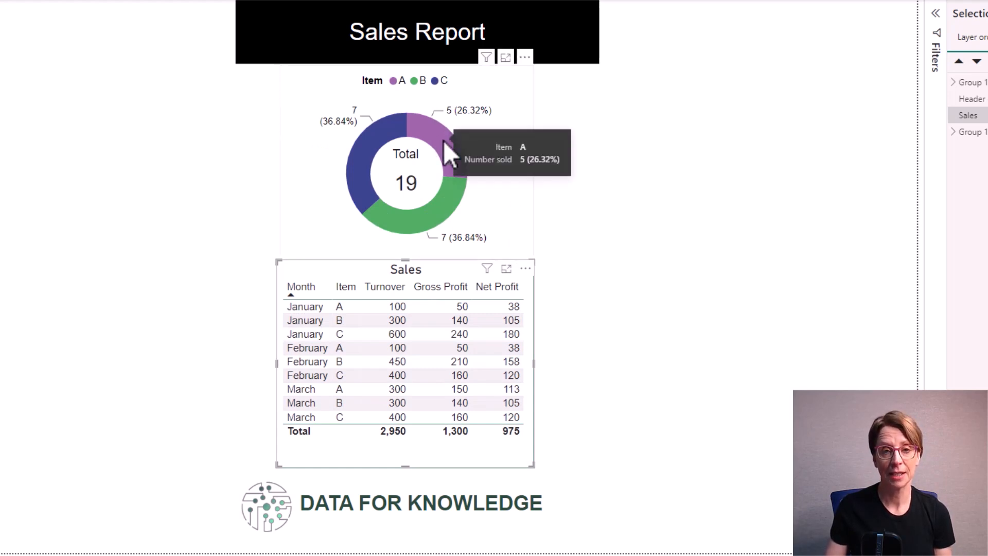
pyautogui.click(442, 145)
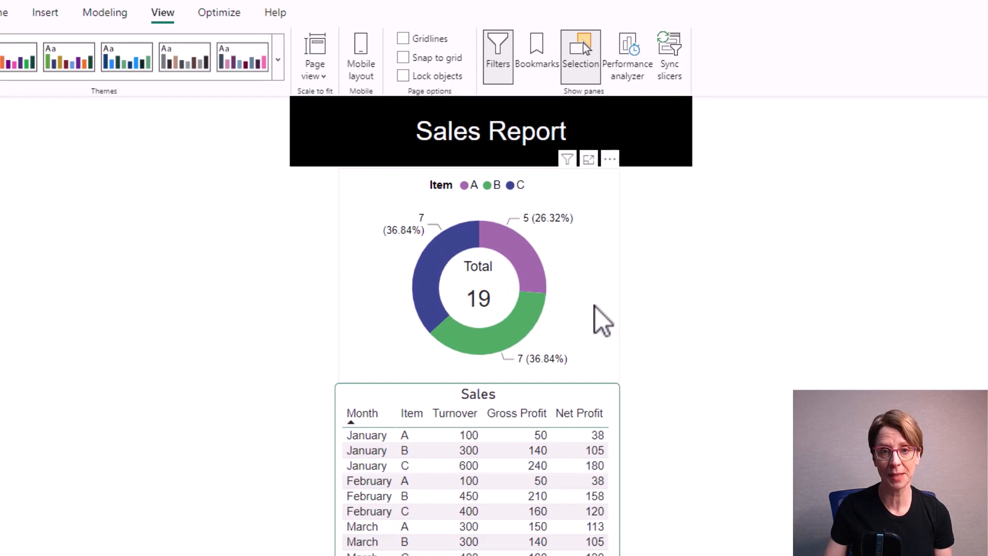
# - Select the donut chart and start Edit interactions from the Format ribbon
pyautogui.click(478, 284)
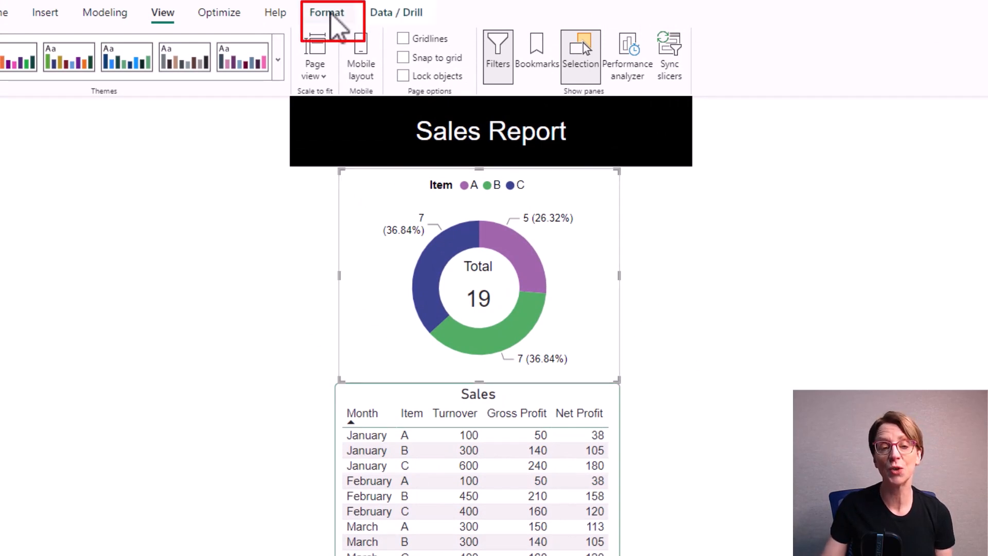
pyautogui.click(327, 11)
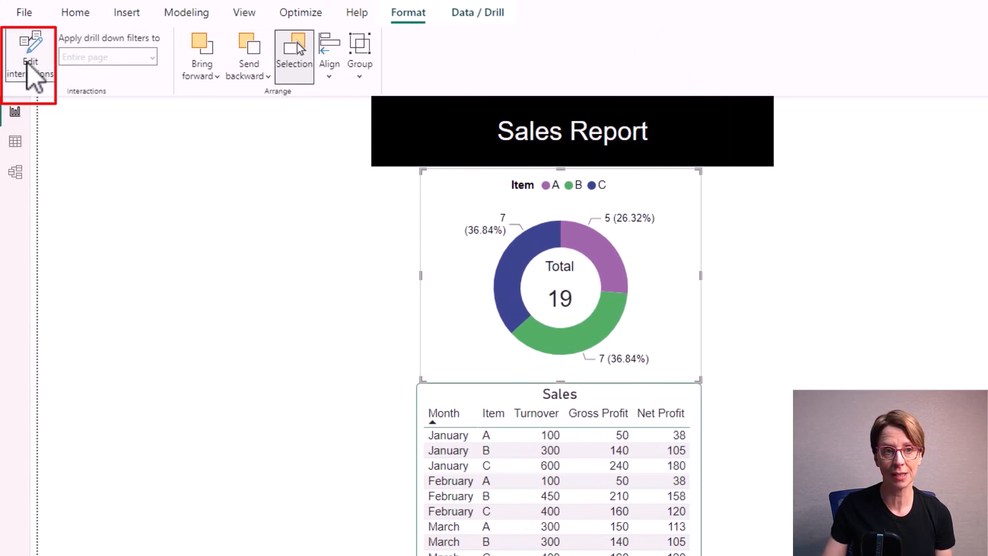
pyautogui.click(75, 12)
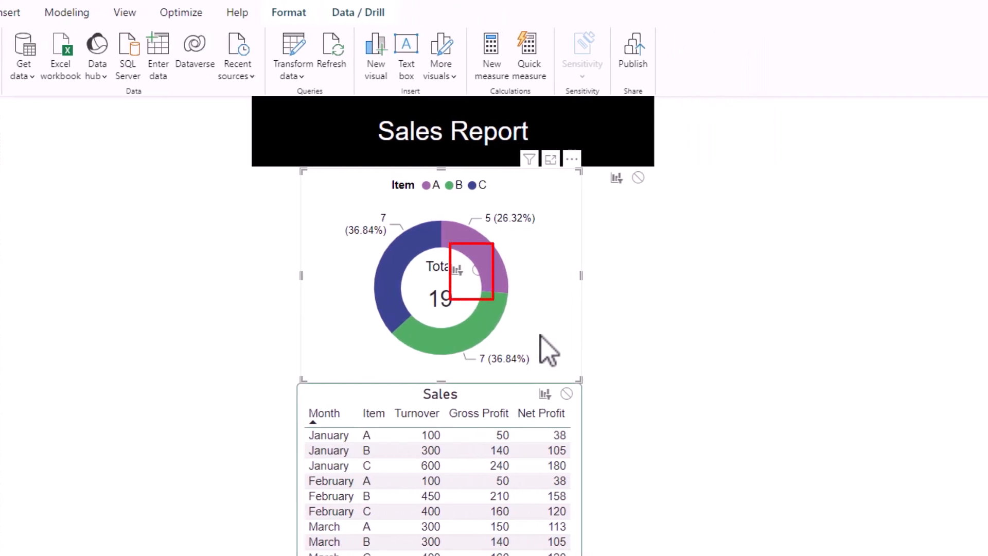
pyautogui.moveTo(482, 290)
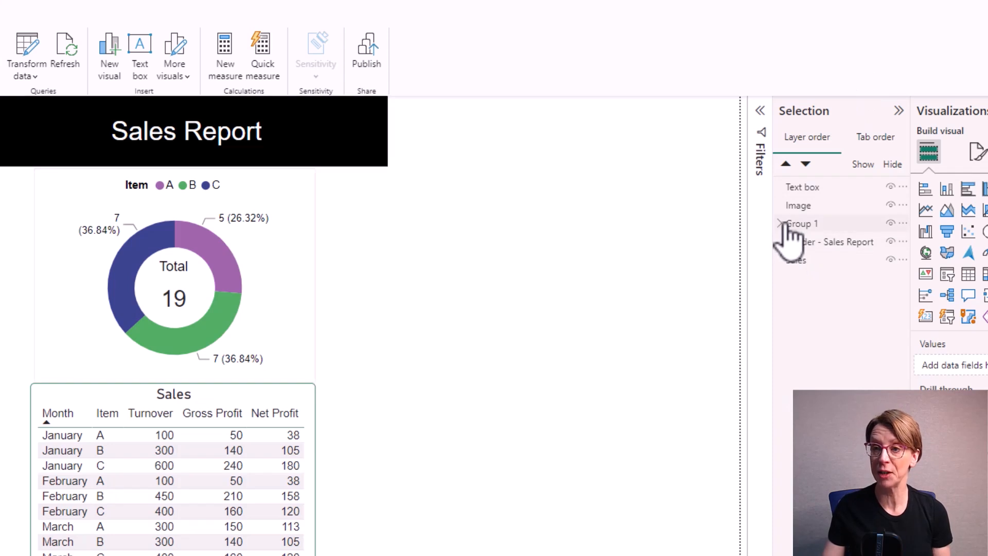
# - Ungroup Group 1 so Donut and Total become separate layers
pyautogui.click(780, 223)
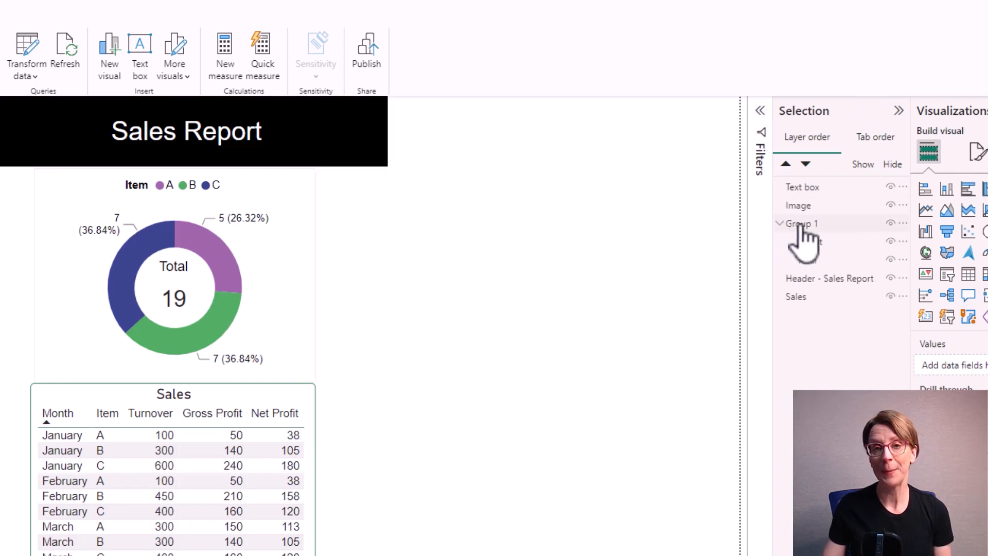
pyautogui.rightClick(802, 223)
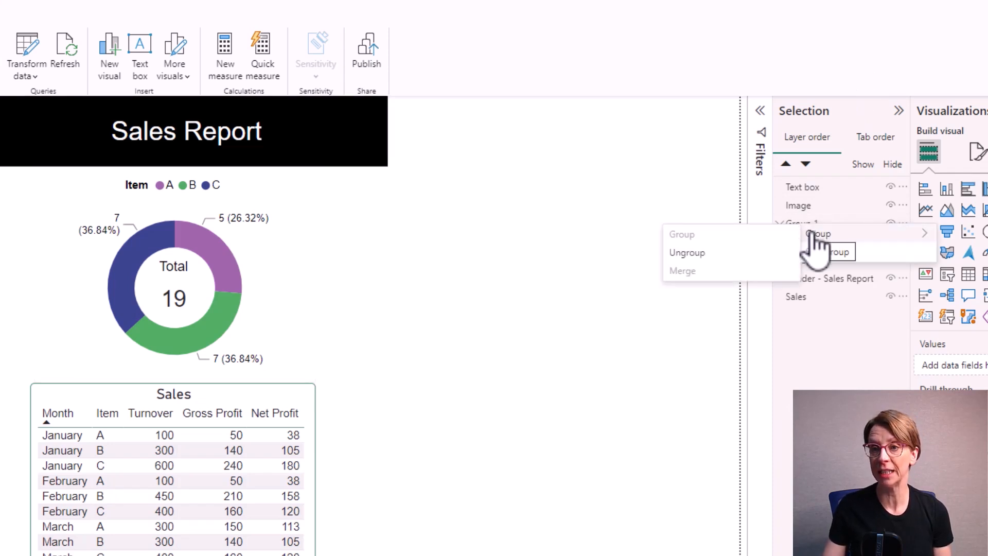
pyautogui.click(818, 233)
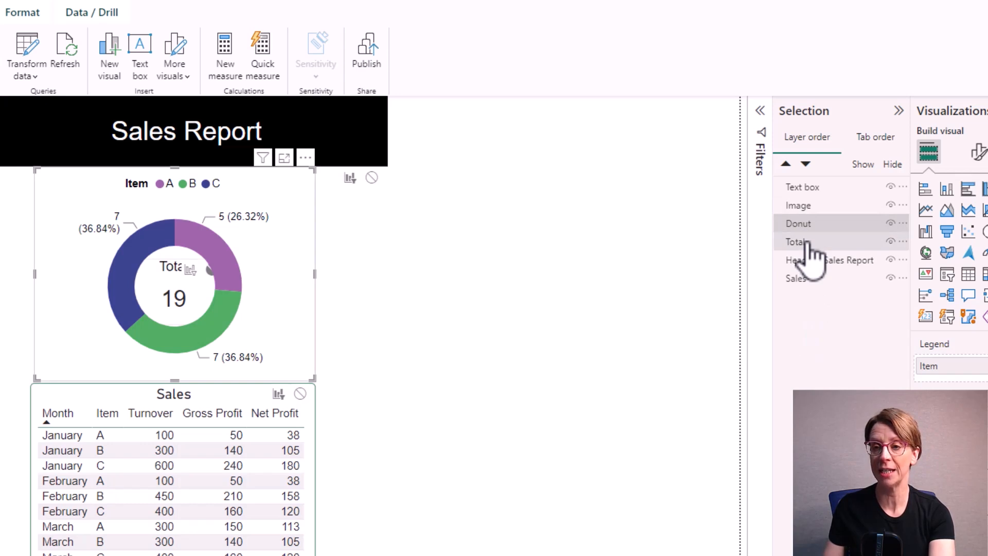
# - Select Donut and Total together and bring up their grouping options
pyautogui.click(798, 223)
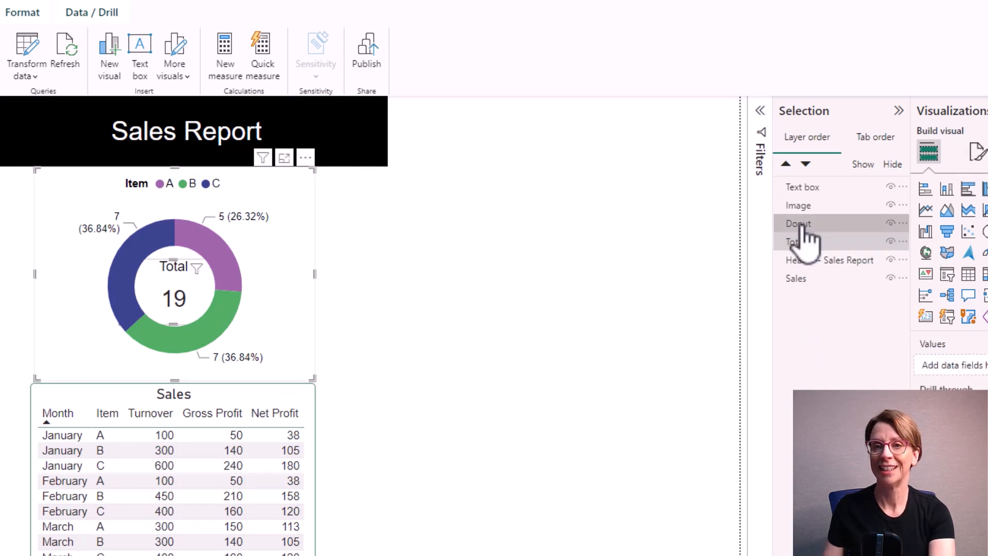
pyautogui.rightClick(799, 223)
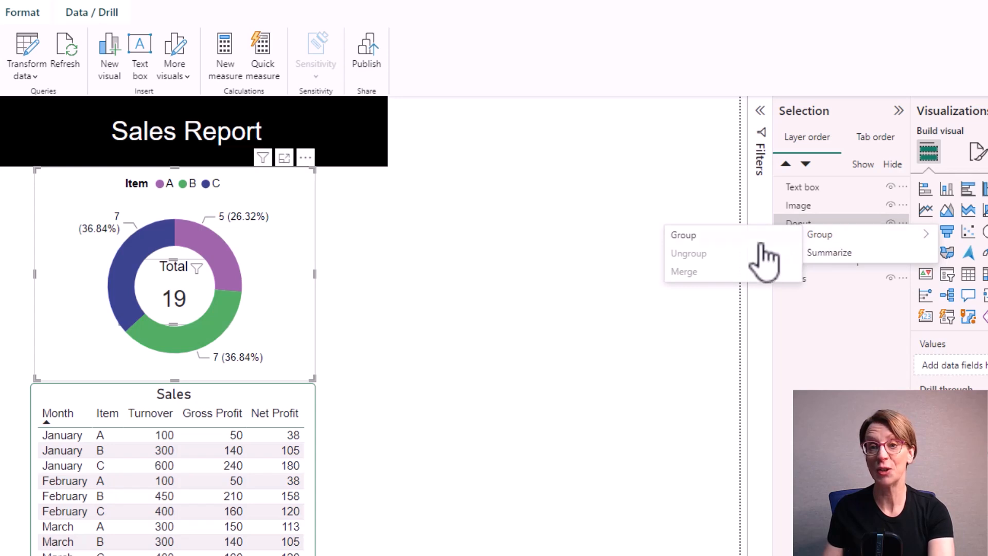